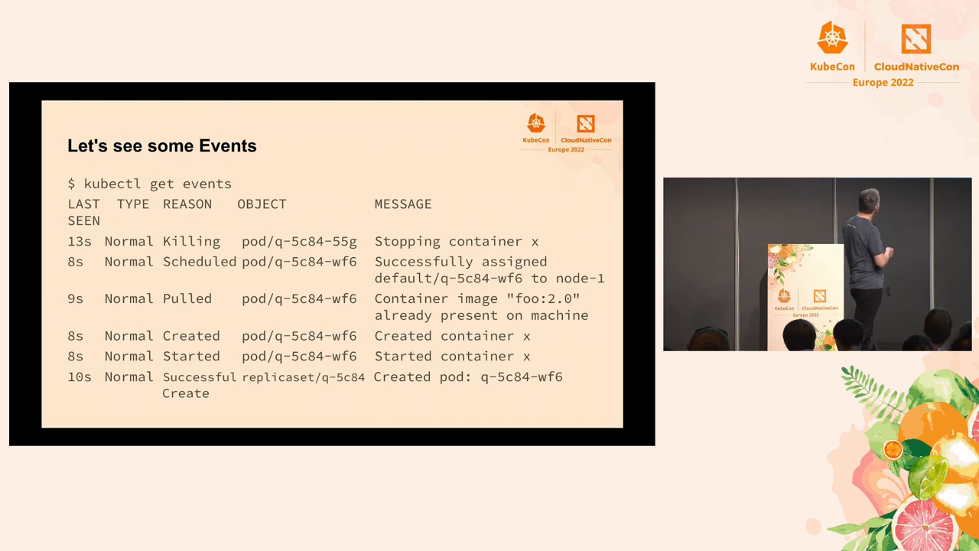
key(Right)
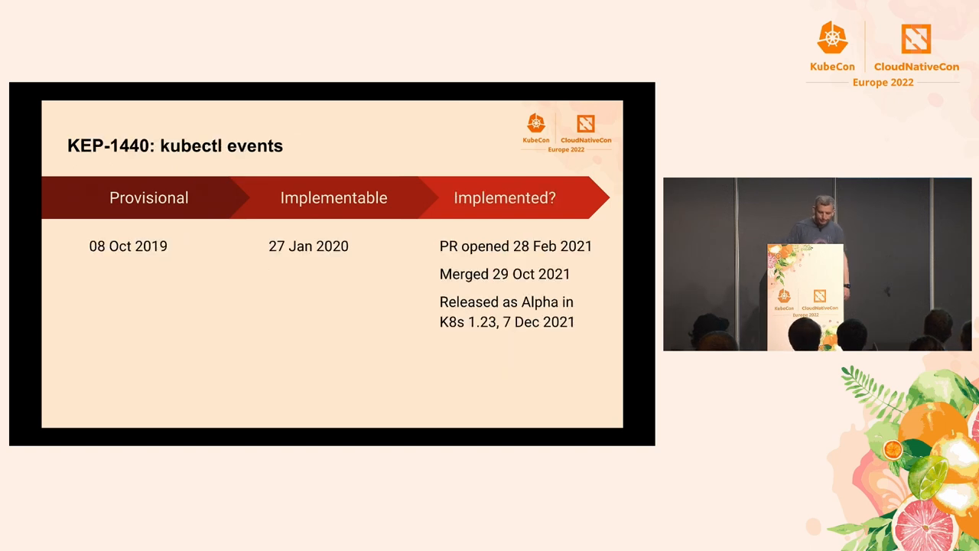
key(Right)
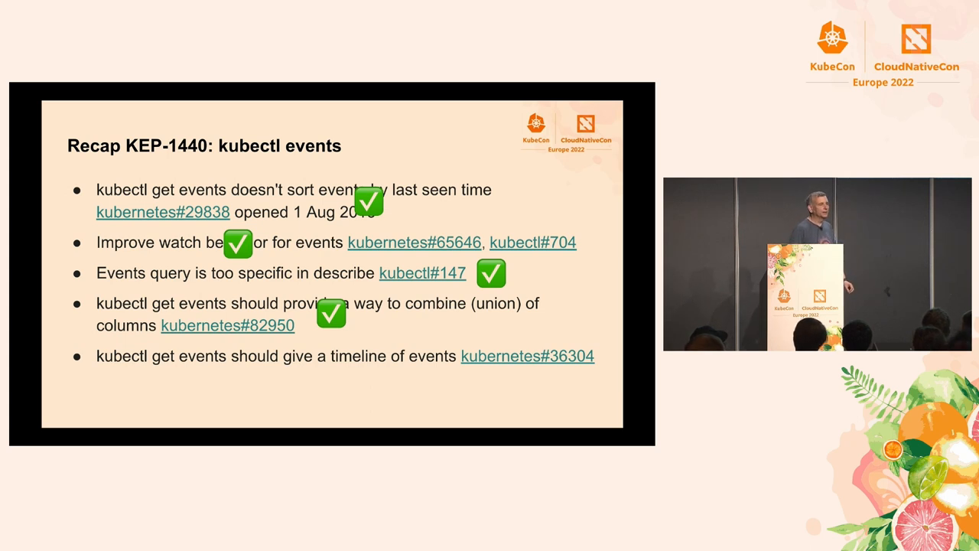
key(Right)
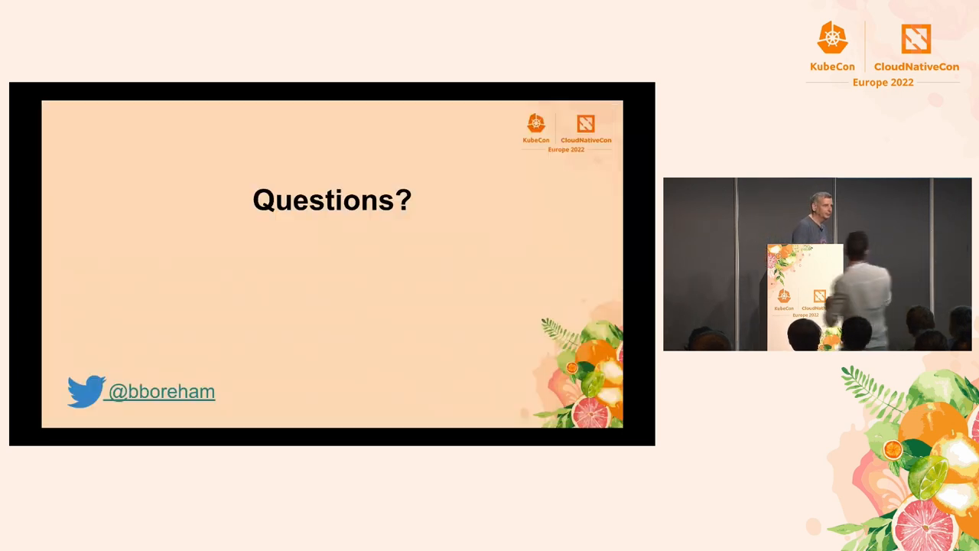